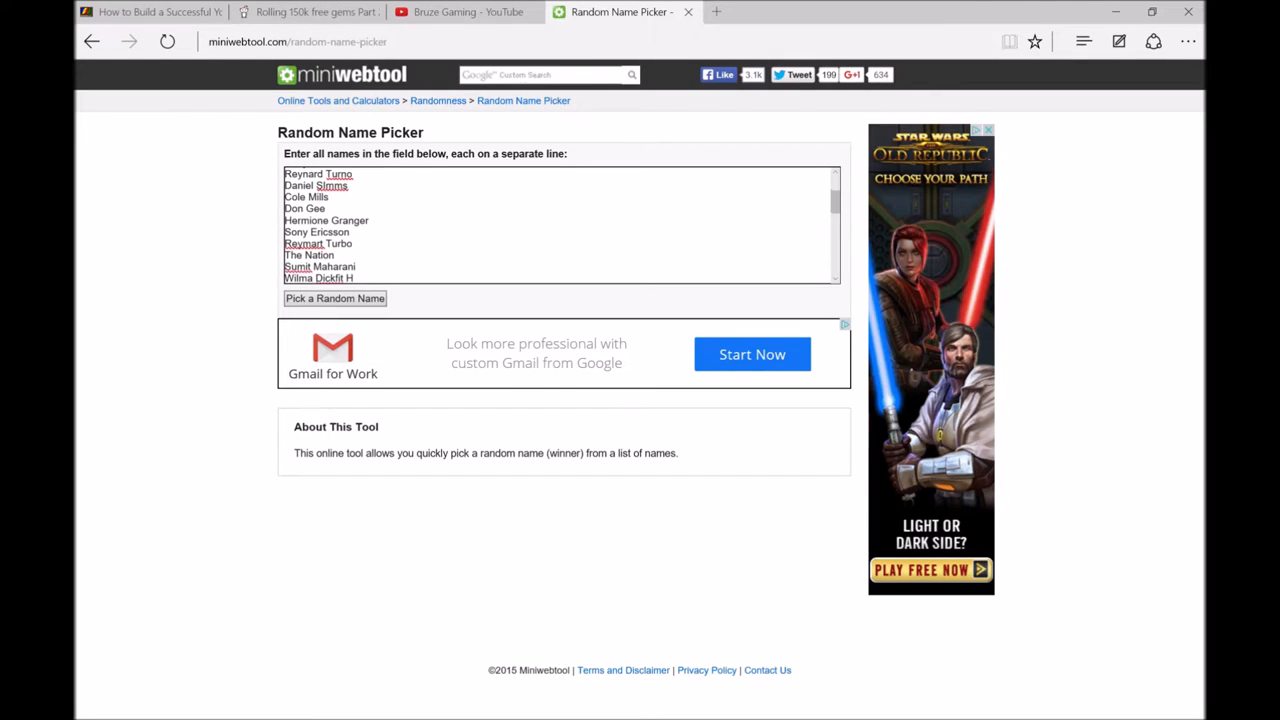
Step: Review the commenter name list, then draw a random winner: Sony Ericsson
scroll("down", 3)
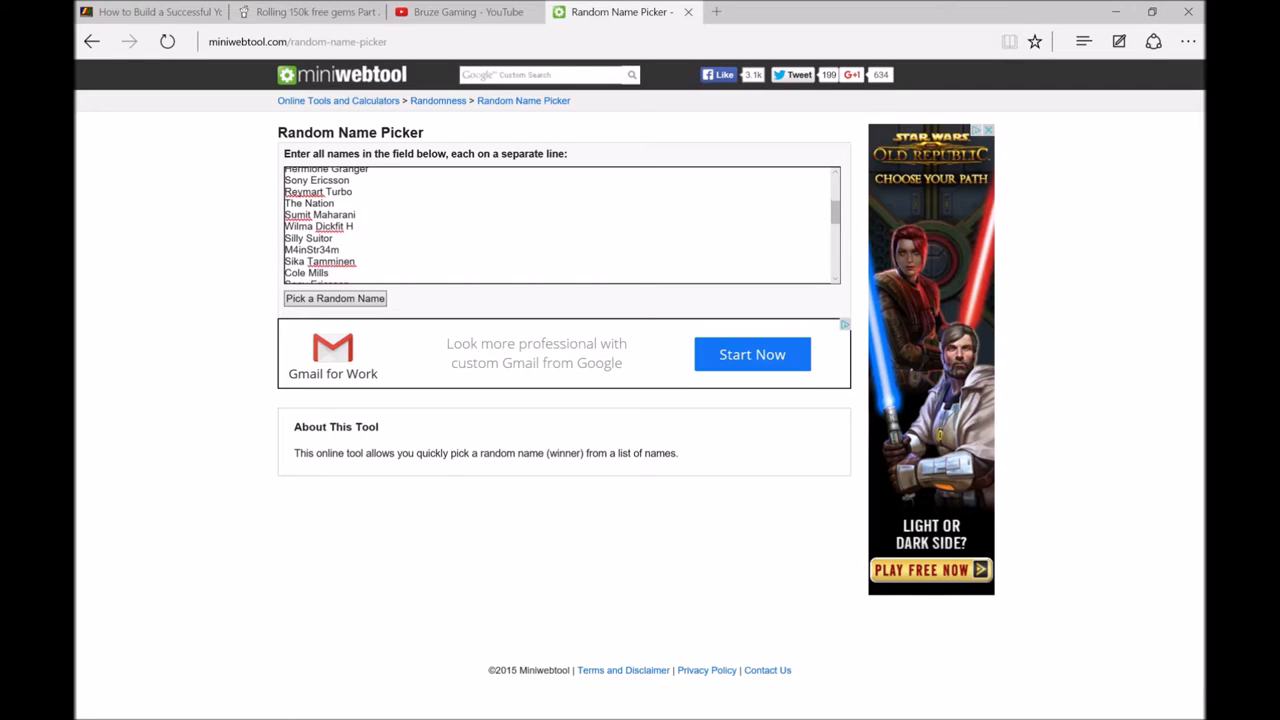
scroll("down", 3)
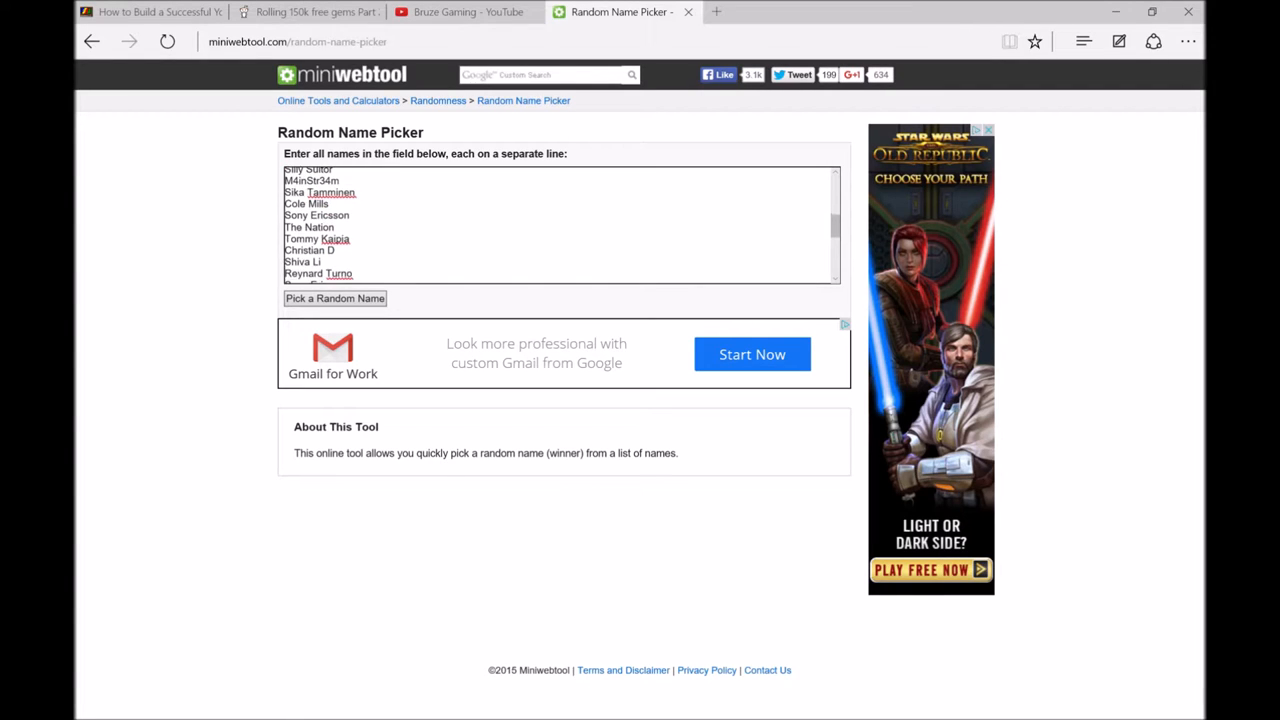
scroll("down", 3)
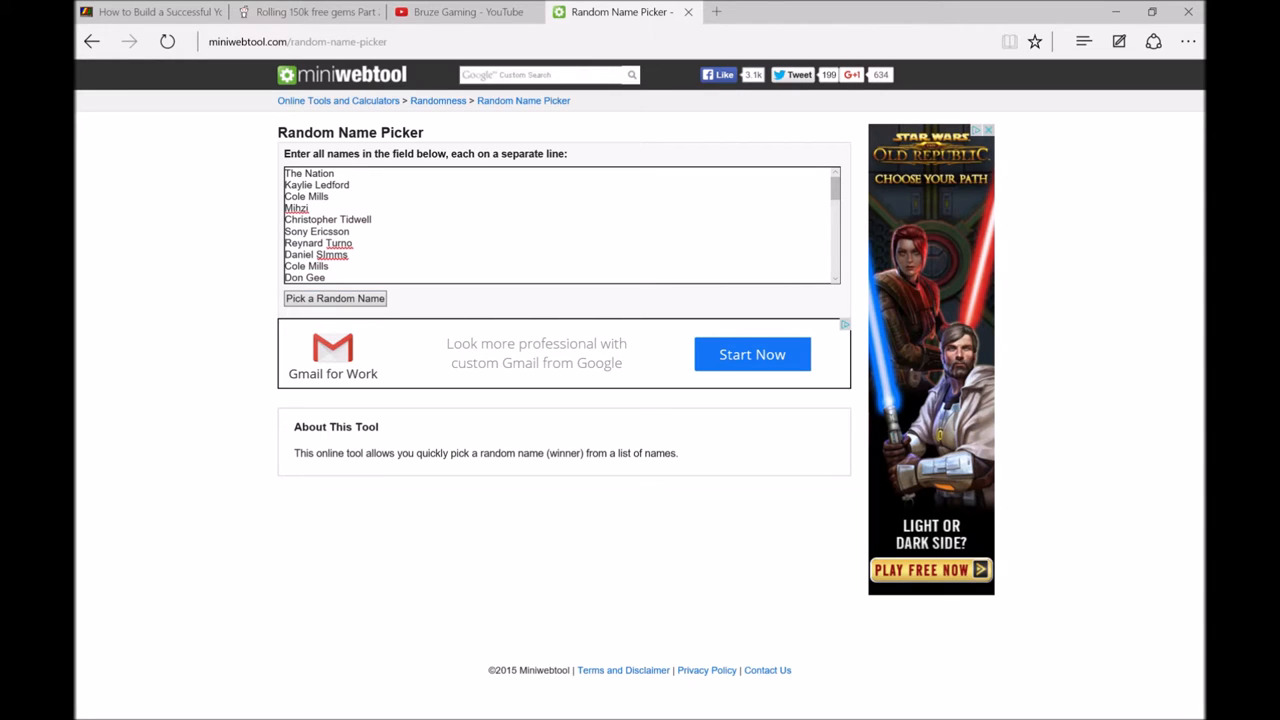
left_click(335, 298)
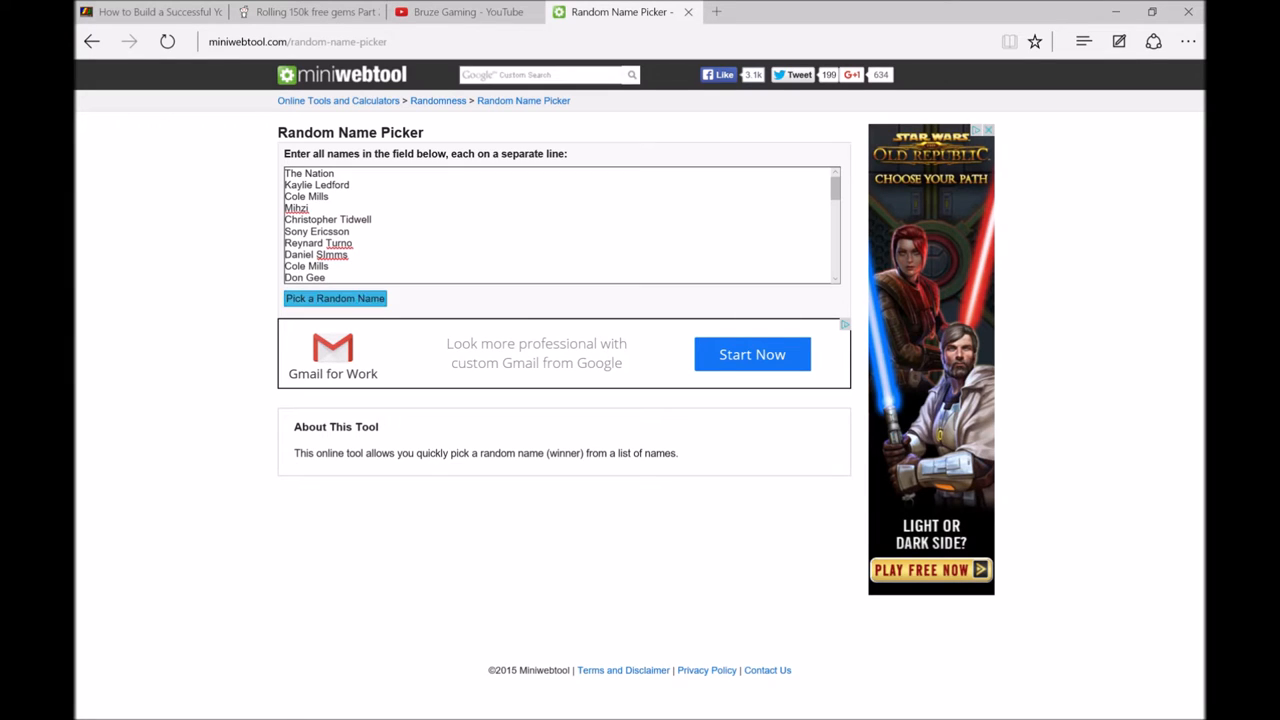
left_click(334, 298)
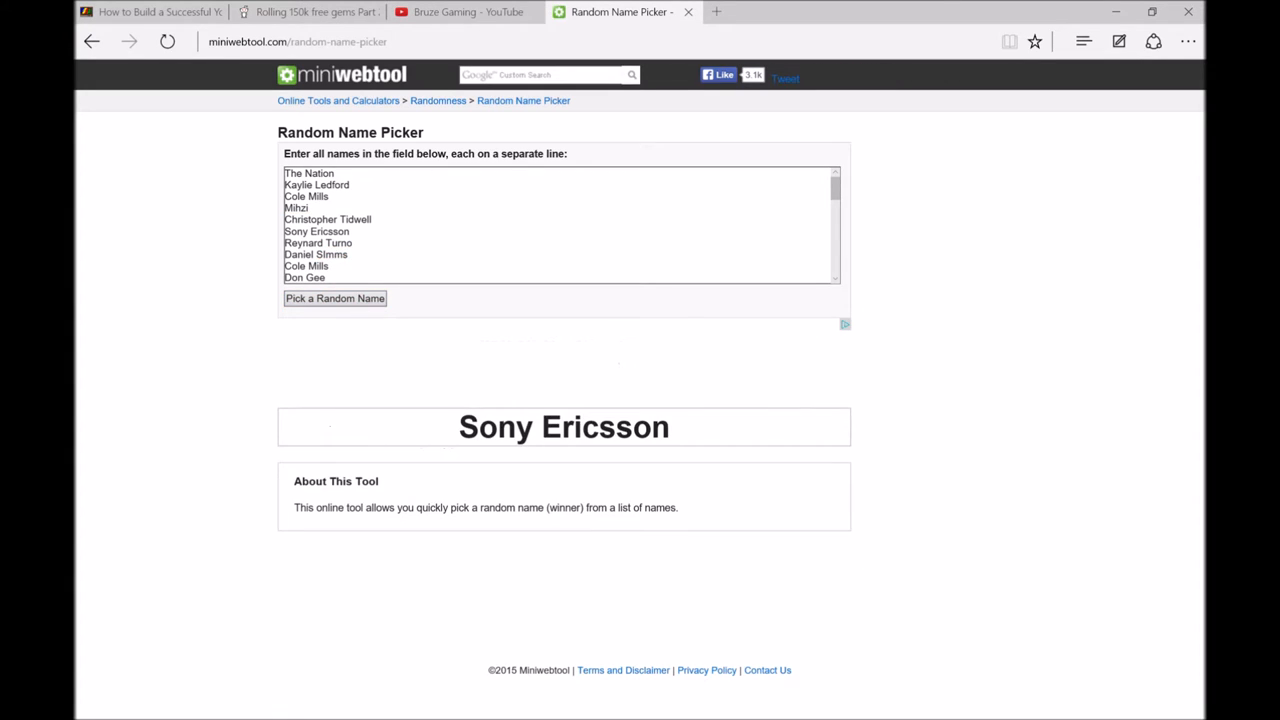